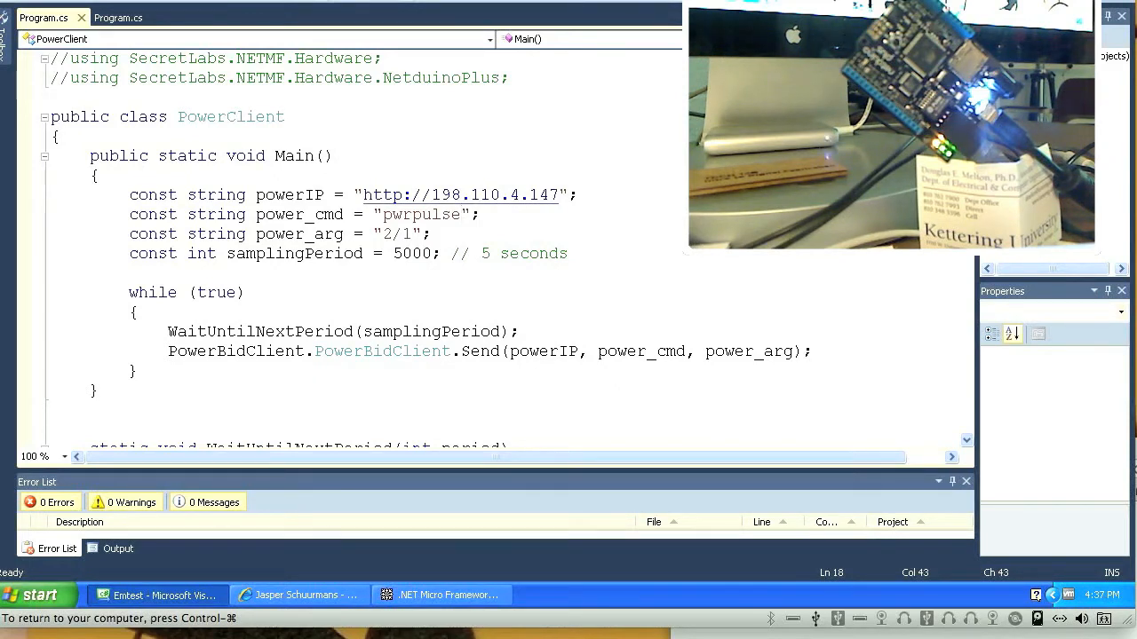
mouse_move(382, 255)
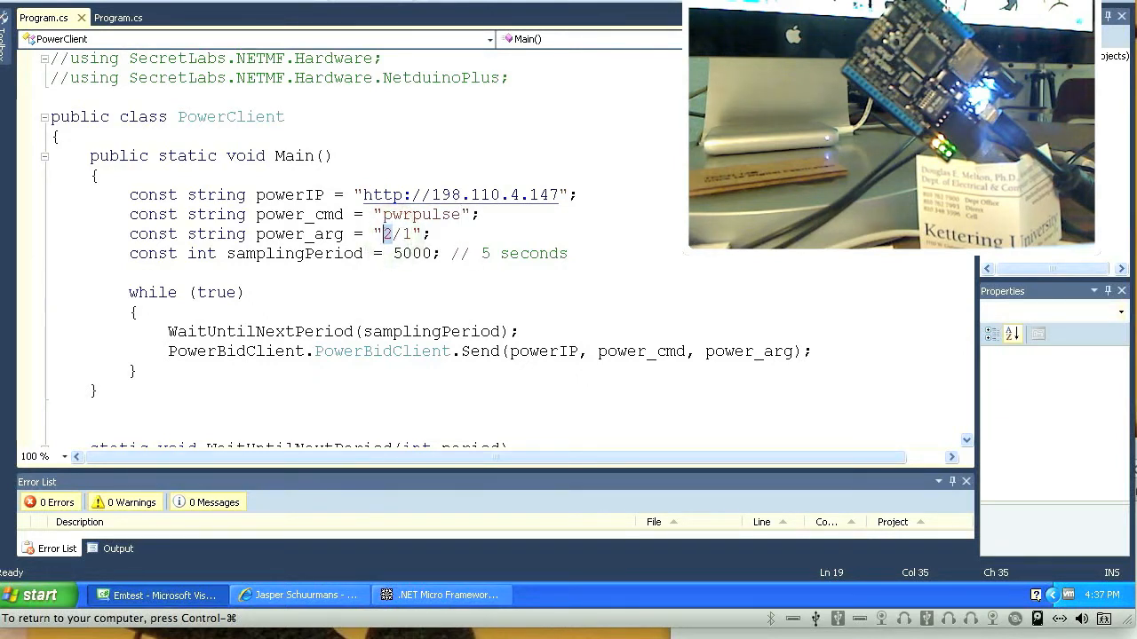
- Change the power_arg constant in Program.cs from "2/1" to "1/1"
type("1")
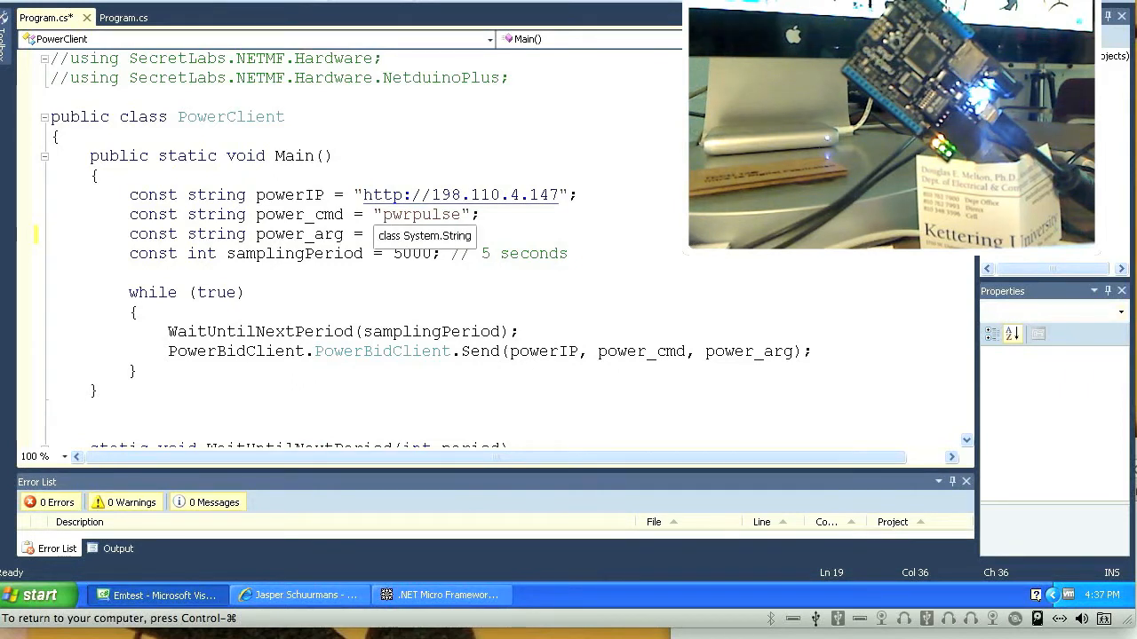
type("1/1")
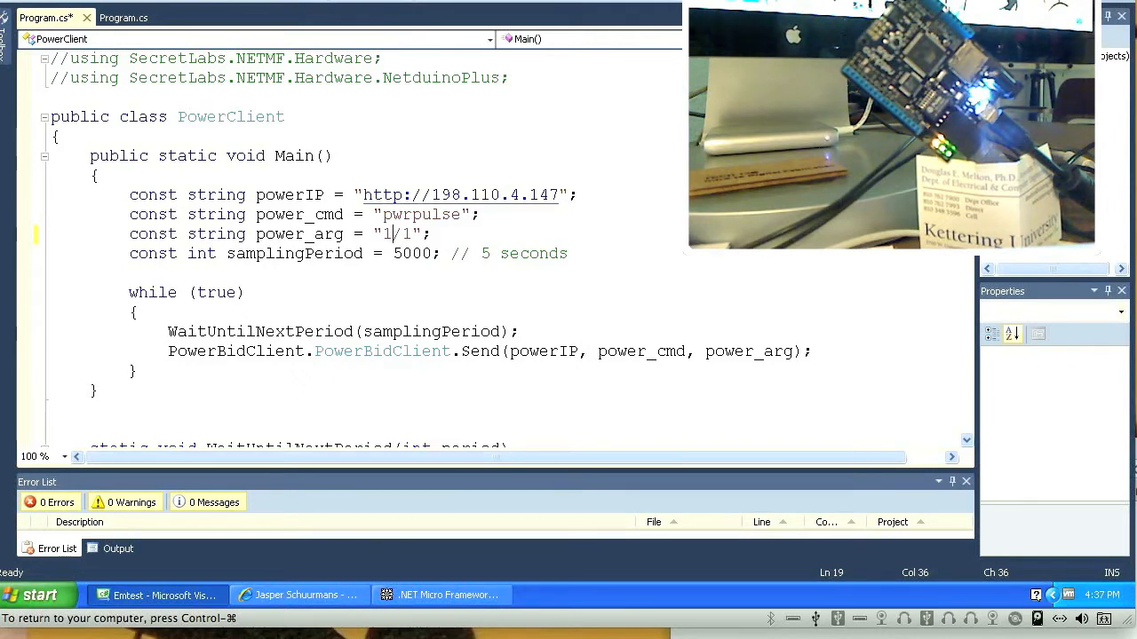
scroll("down", 3)
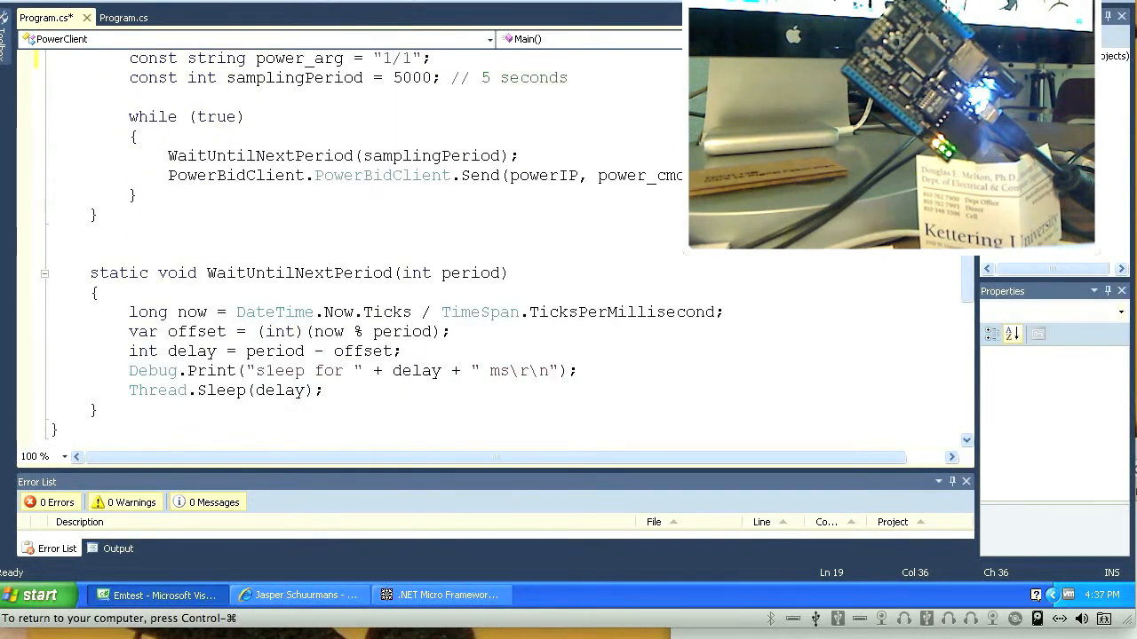
scroll("up", 3)
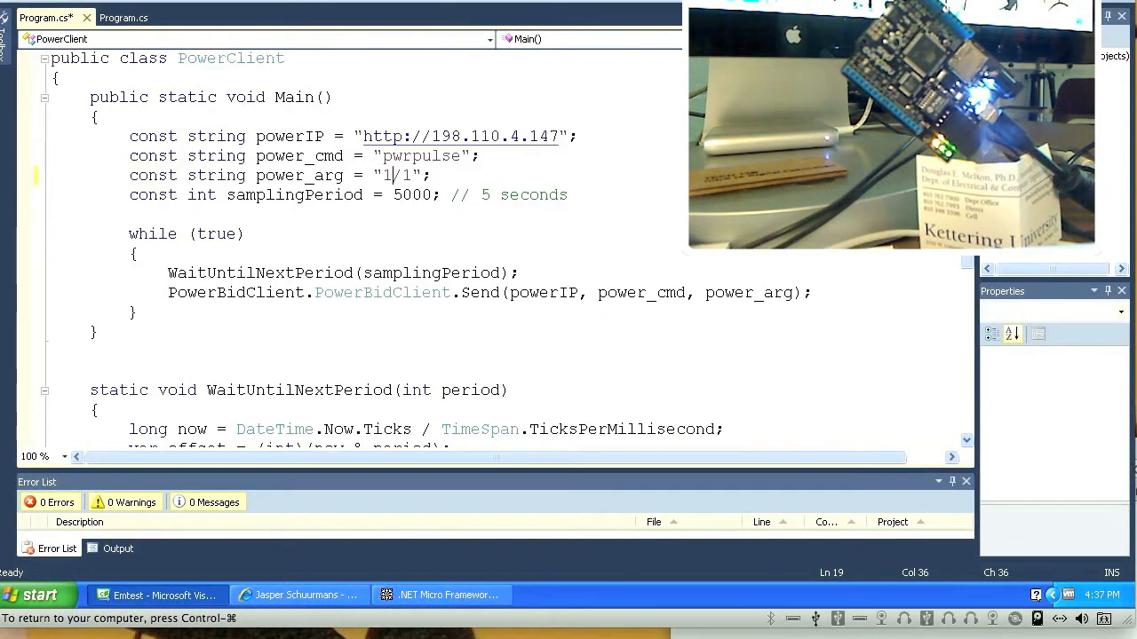
scroll("down", 3)
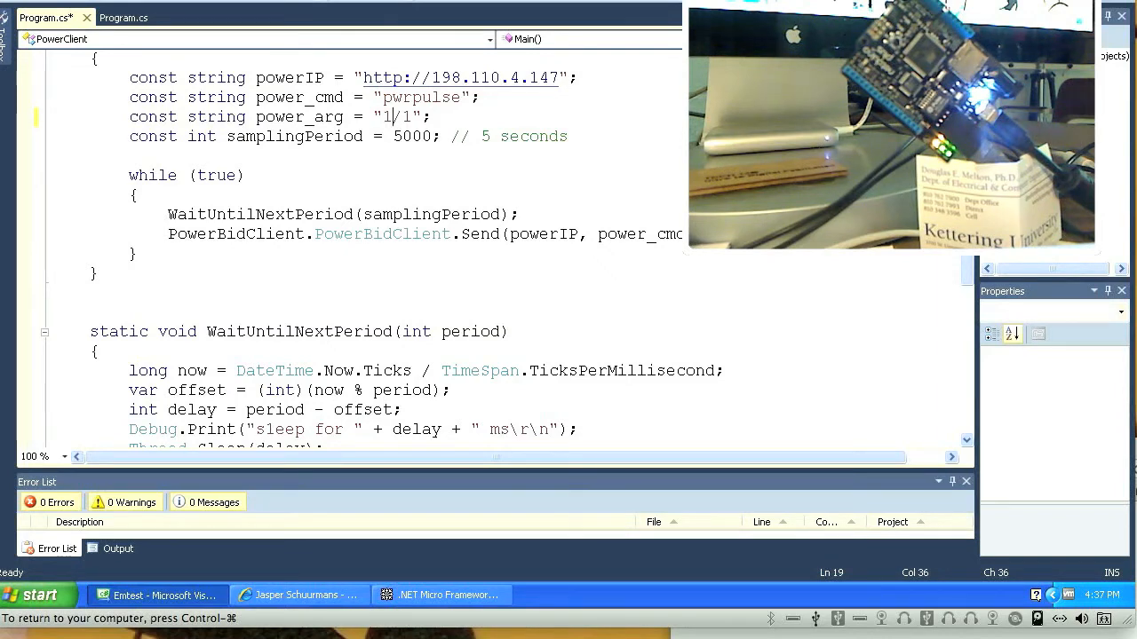
scroll("down", 3)
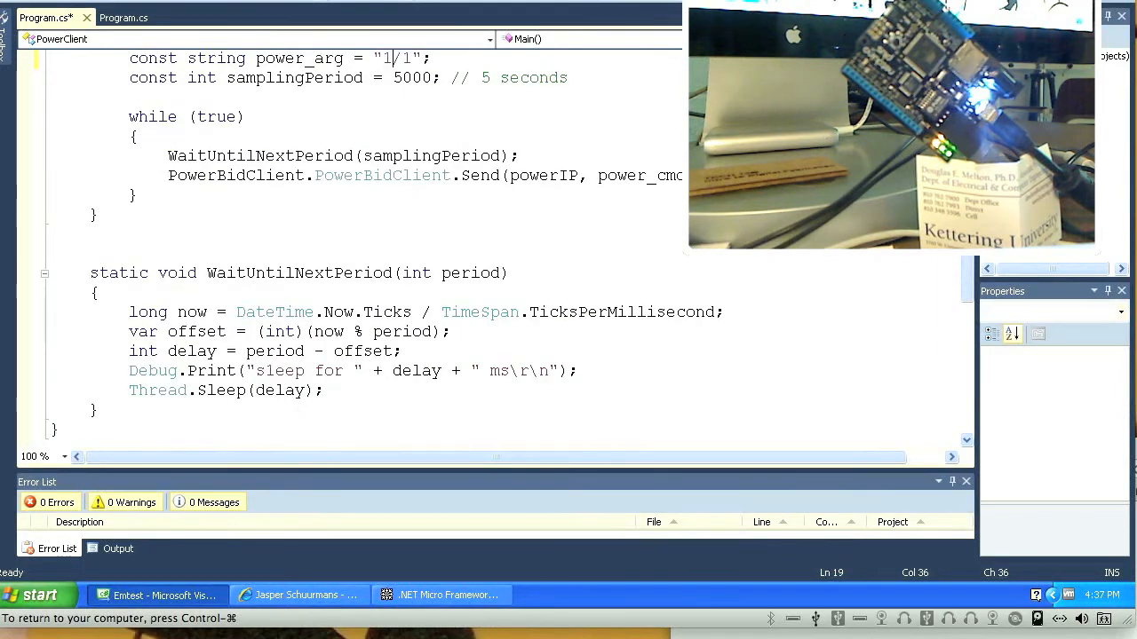
scroll("down", 3)
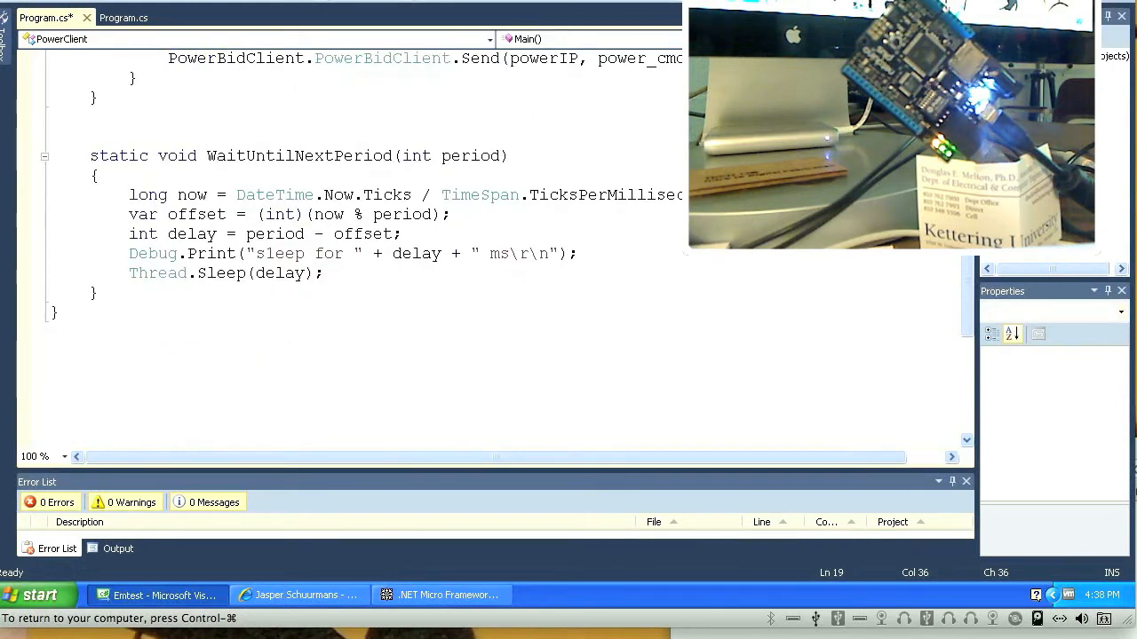
scroll("up", 3)
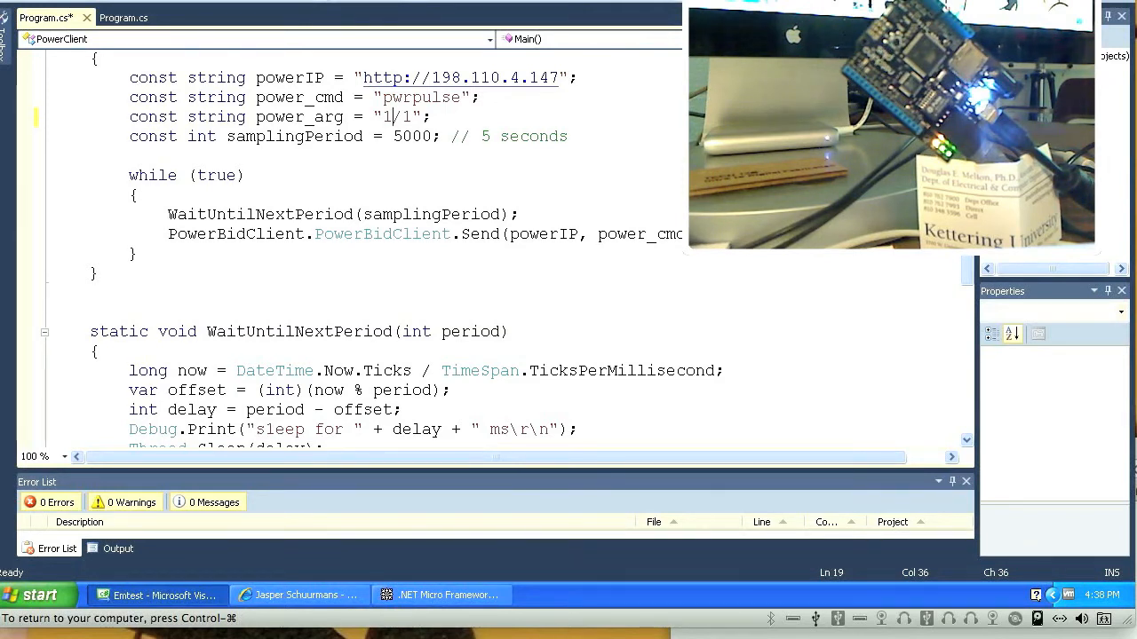
- Switch to the PowerBidClient Program.cs tab and scroll through the request code
left_click(123, 17)
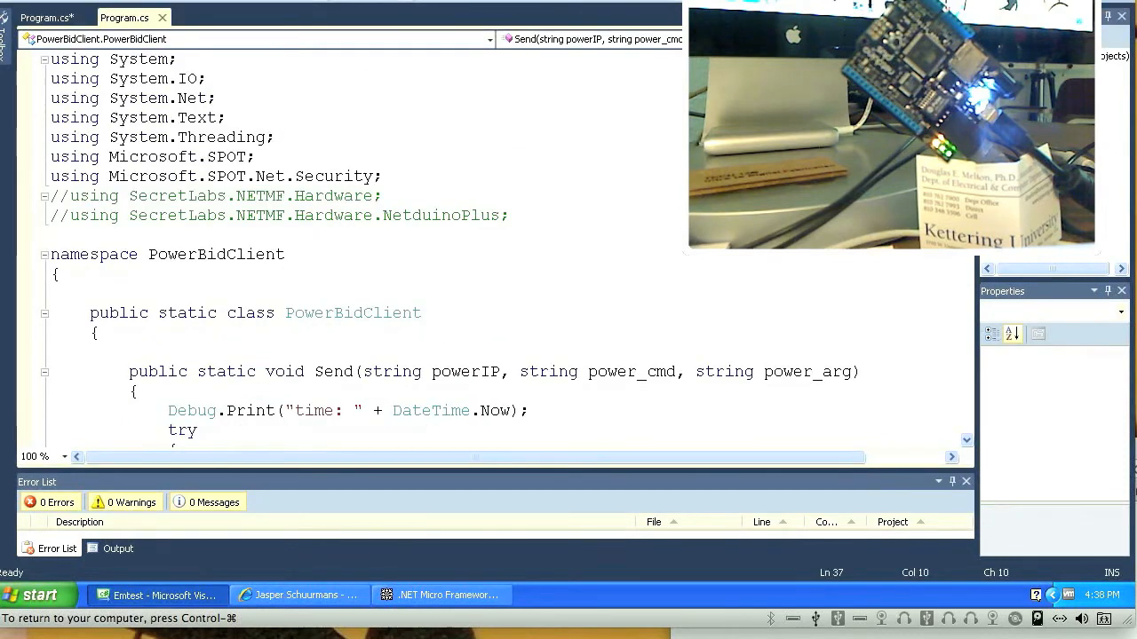
scroll("down", 3)
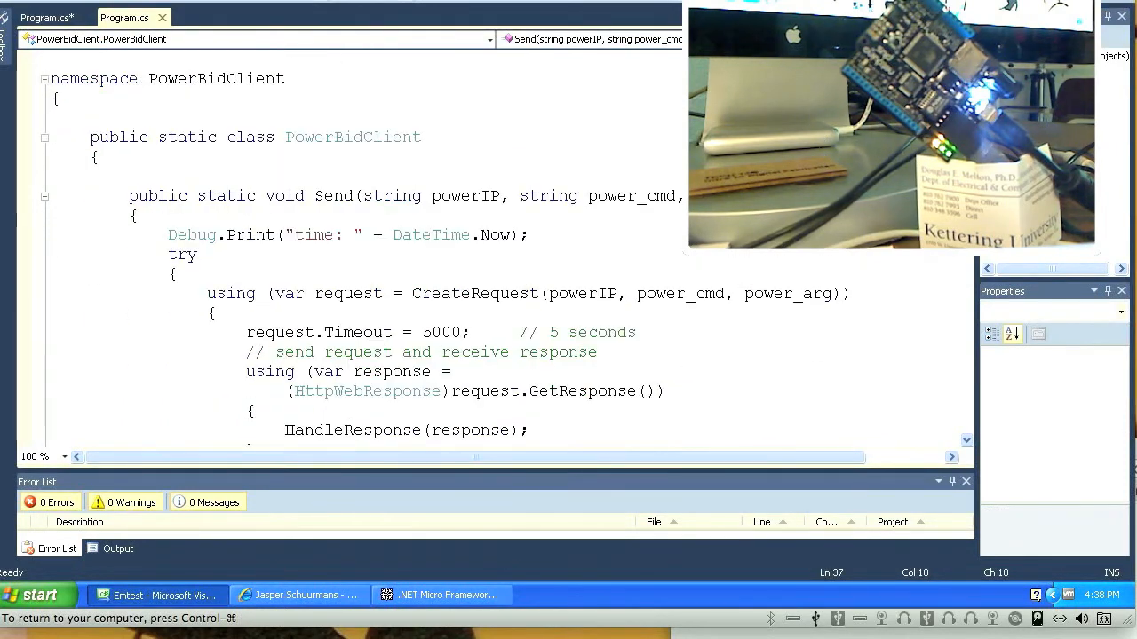
scroll("down", 3)
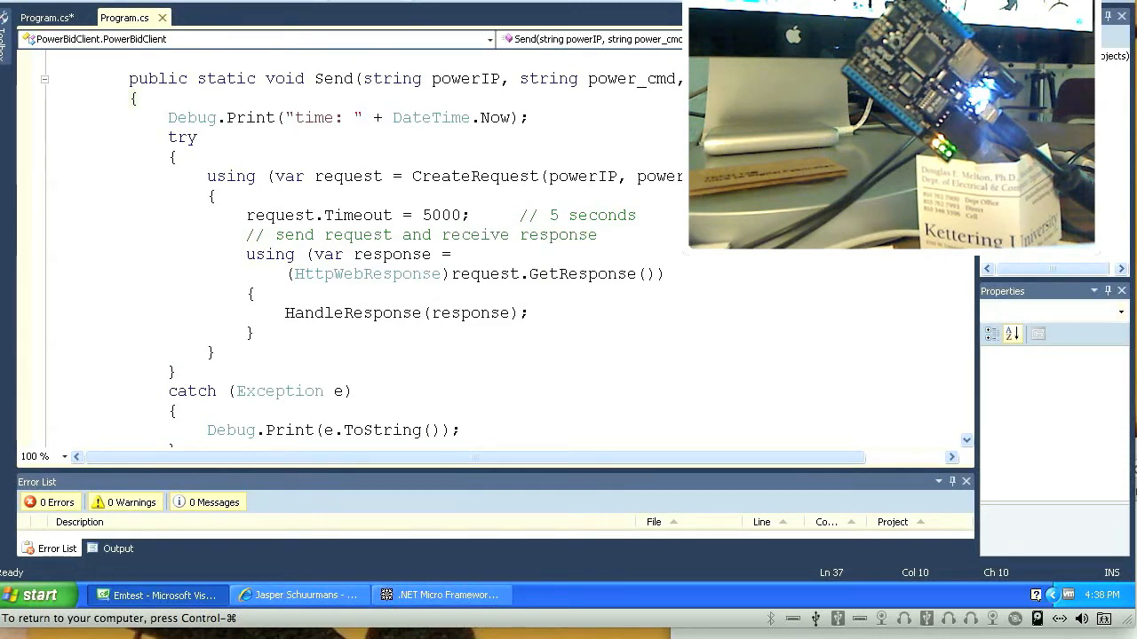
scroll("down", 3)
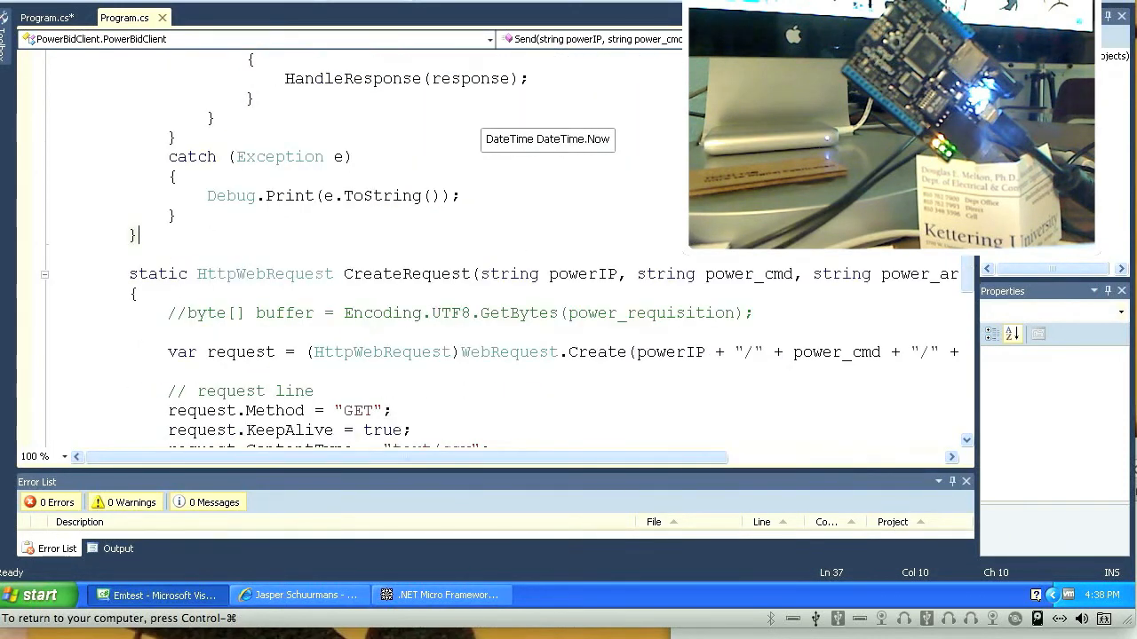
scroll("down", 3)
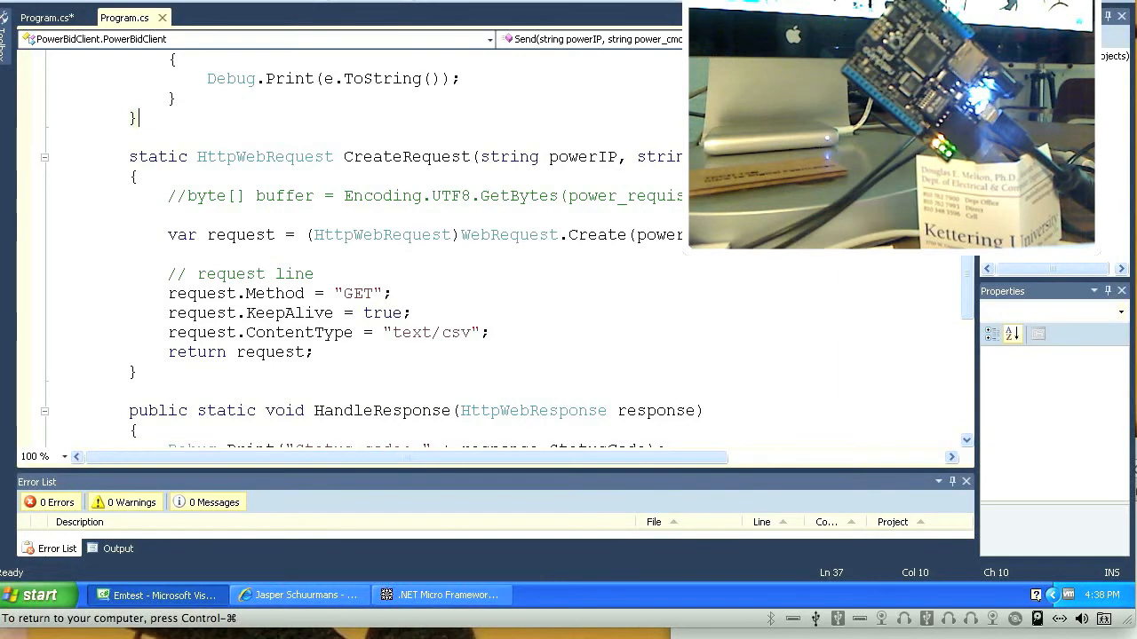
scroll("down", 3)
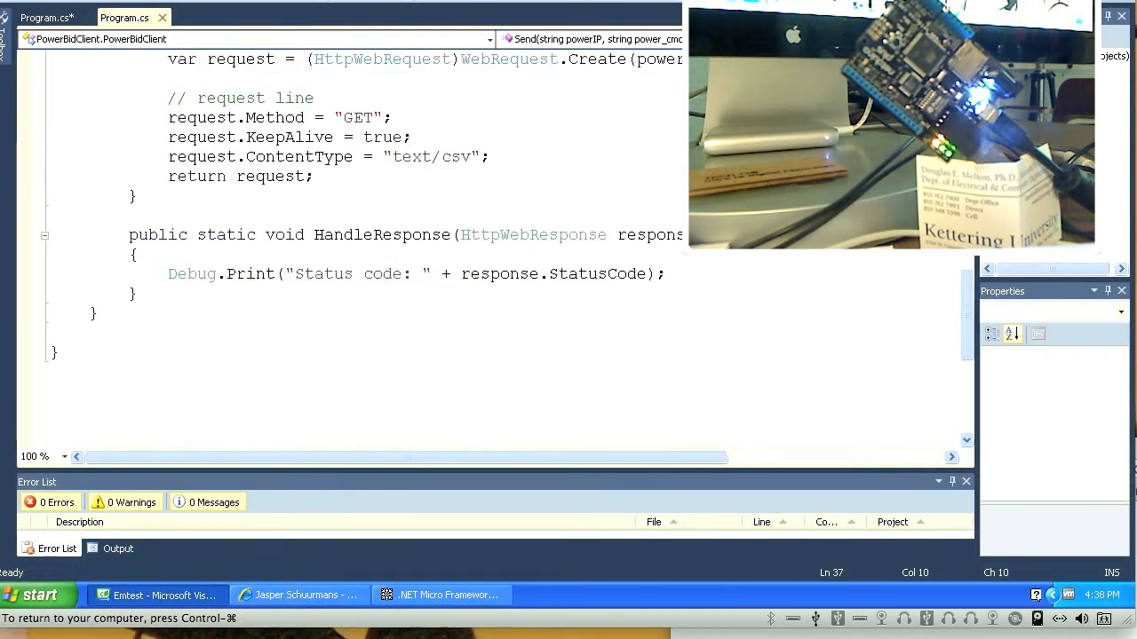
scroll("up", 3)
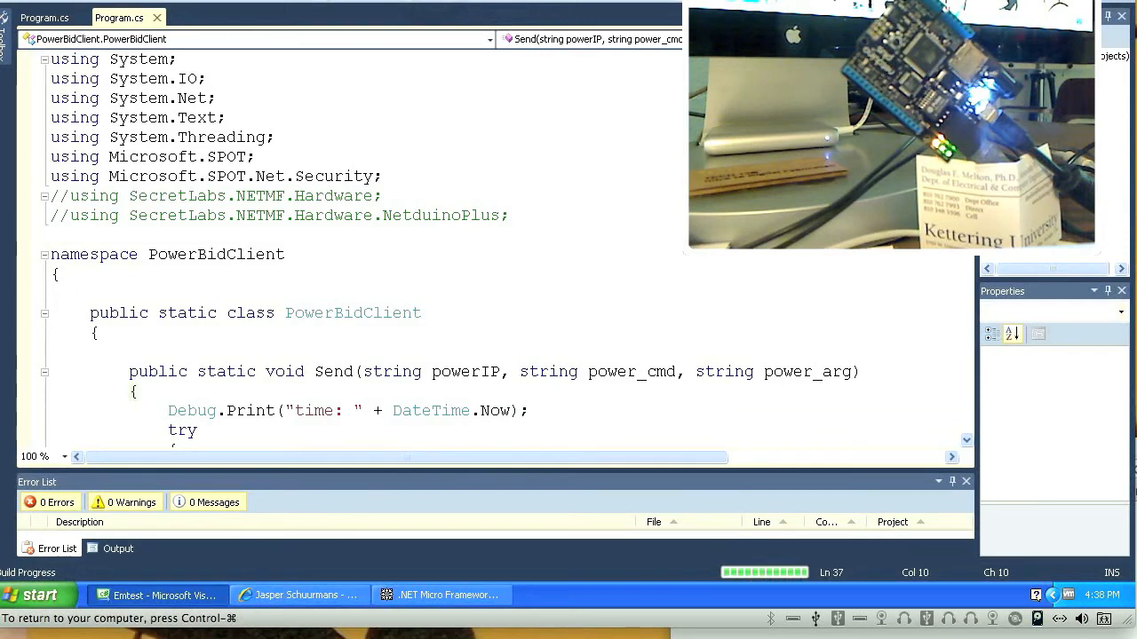
- Build the power client and start debugging it in the emulator with F5
key("F5")
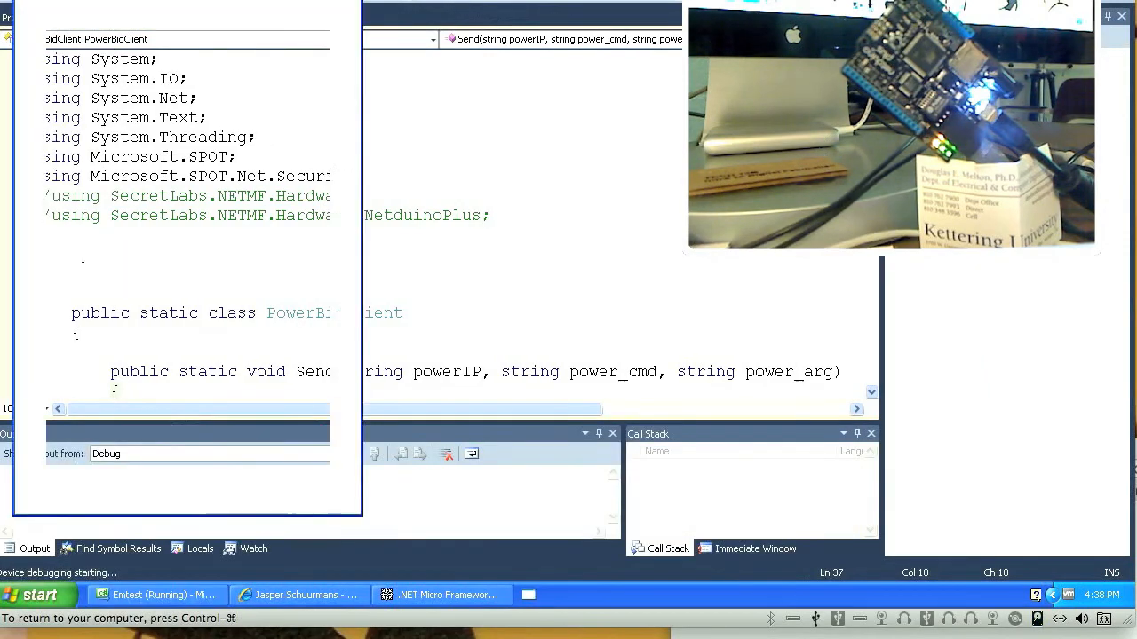